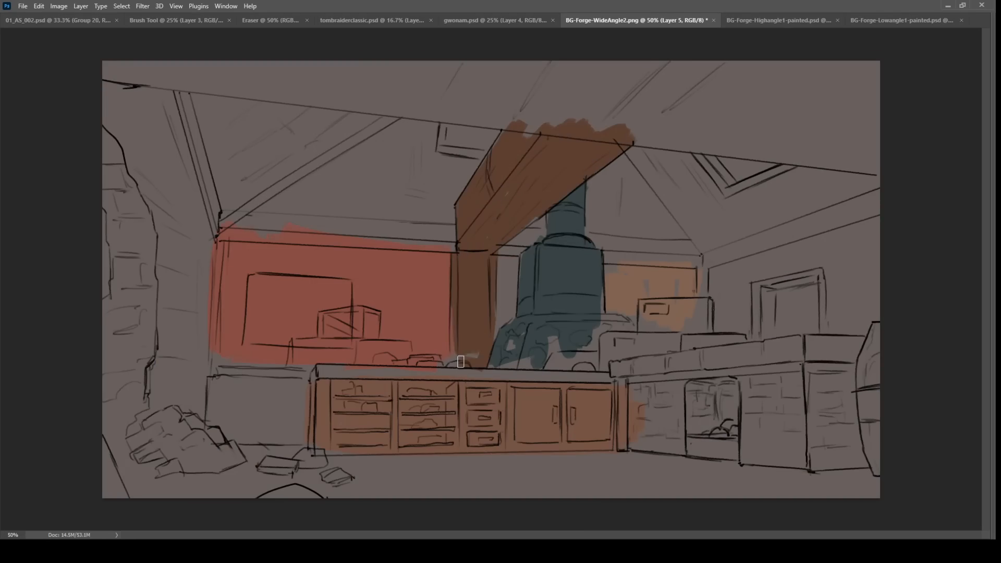
Switch to the painted high-angle forge background document BG-Forge-Highangle1-painted.psd.
click(773, 20)
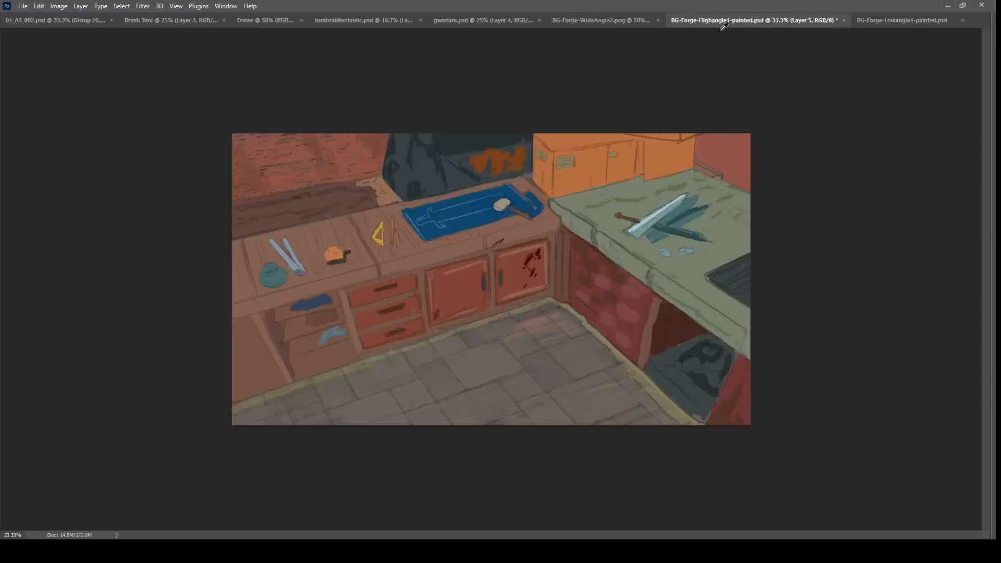
click(601, 20)
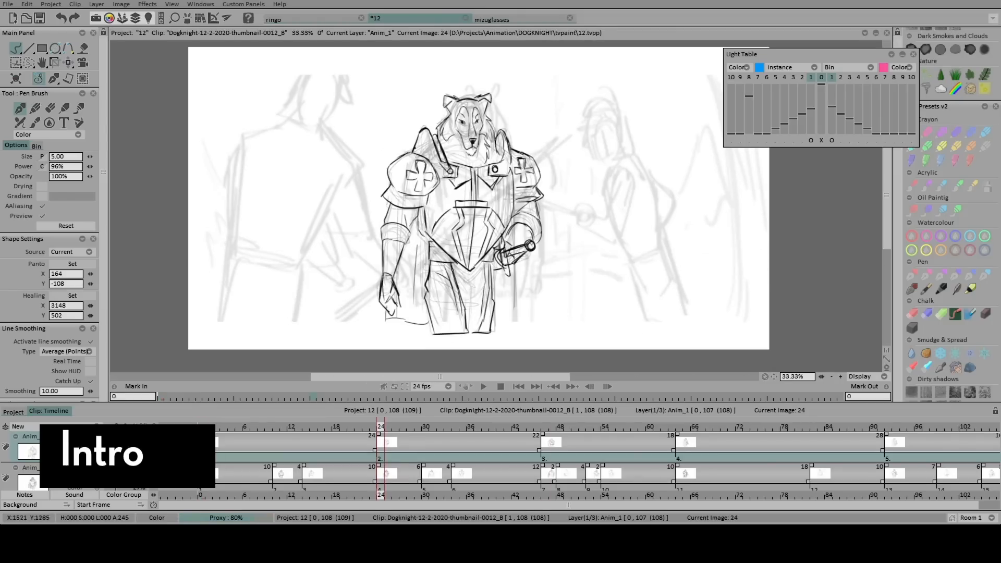
Open the Dogknight clip in project 12 in TVPaint Animation.
click(598, 430)
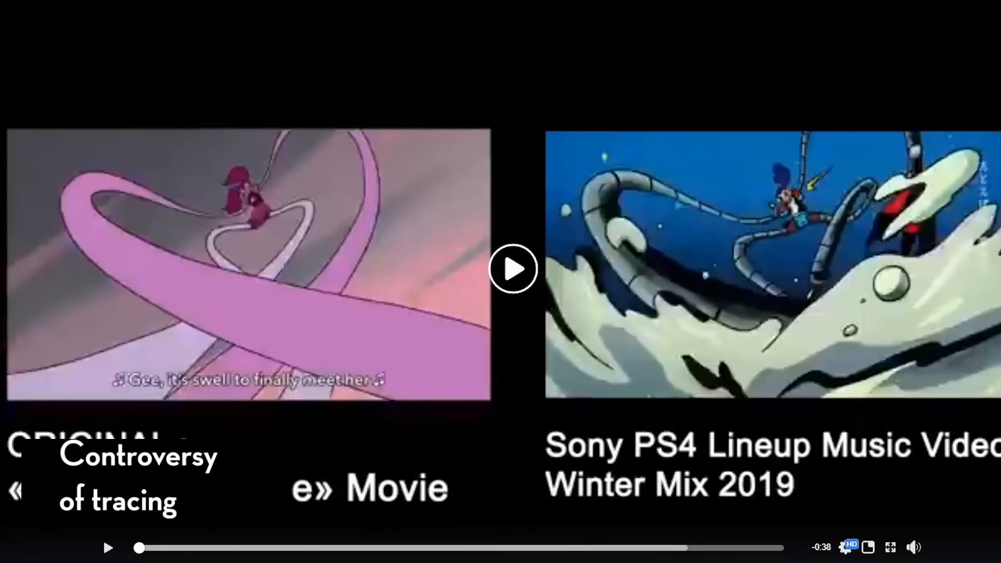
Pause the movie-versus-PS4 music video comparison at its start.
click(513, 269)
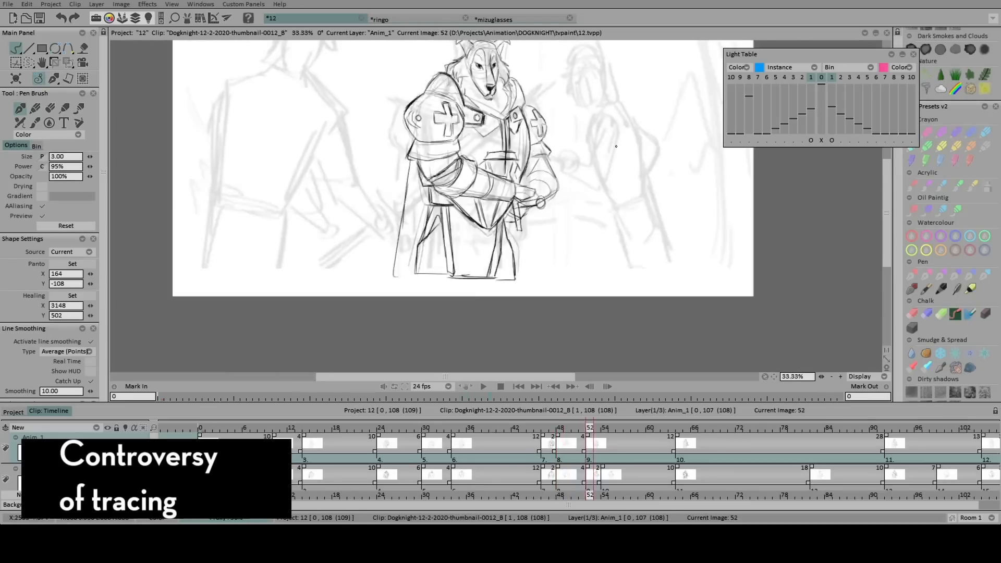
Ink the dog knight over the rough layer on frames around 52–54 at 50% zoom.
click(559, 438)
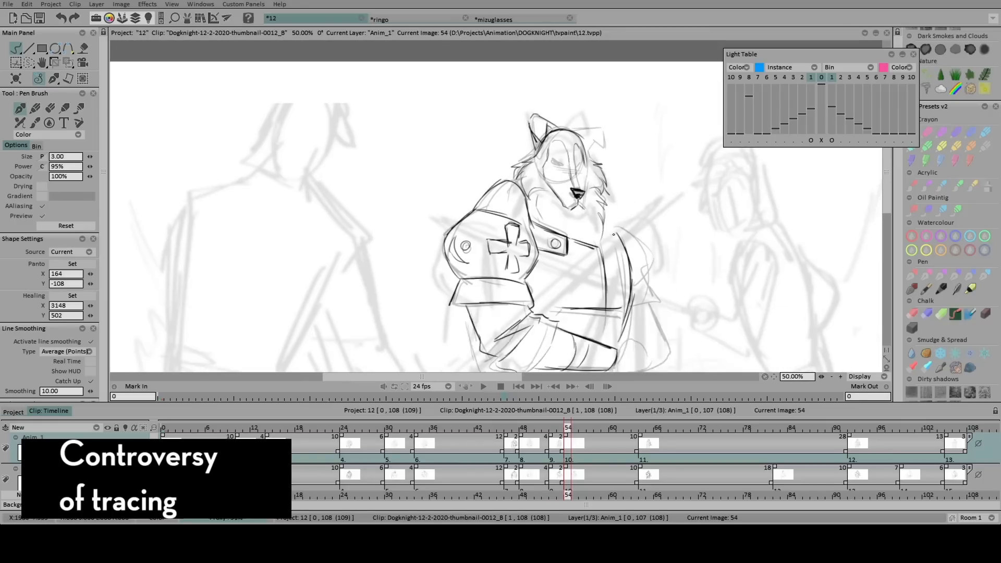
click(483, 386)
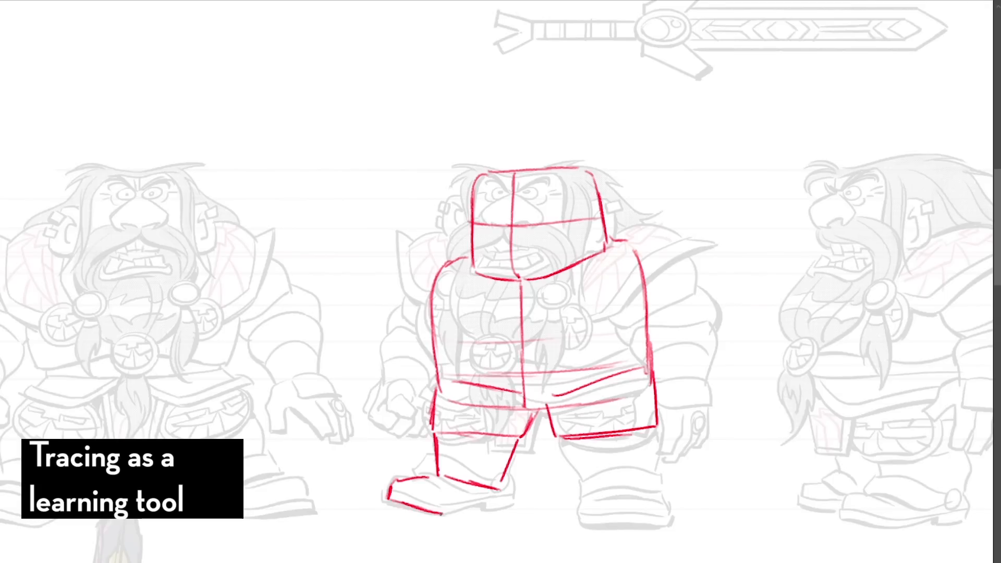
Block in the middle dwarf's second leg, mouth and arms with red box shapes.
drag(606, 428, 625, 504)
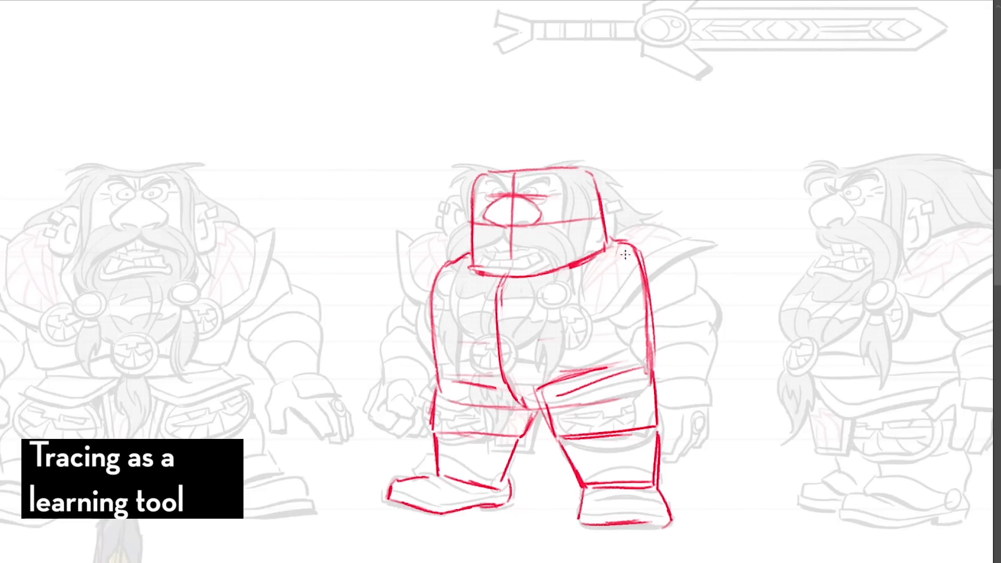
drag(622, 255, 677, 459)
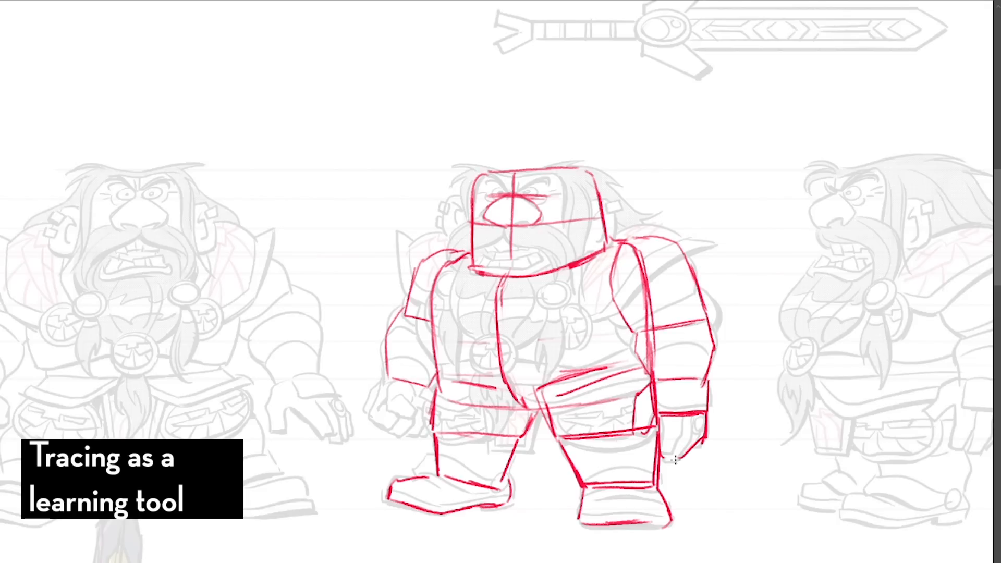
drag(674, 459, 424, 335)
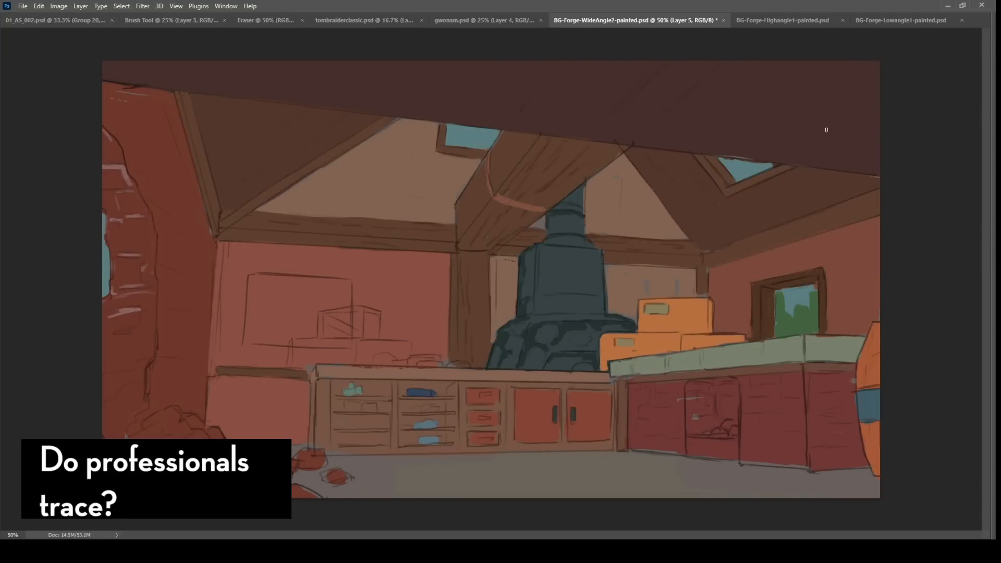
Switch to the BG-Forge-Lowangle1-painted.psd low-angle forge background with shelves.
click(899, 20)
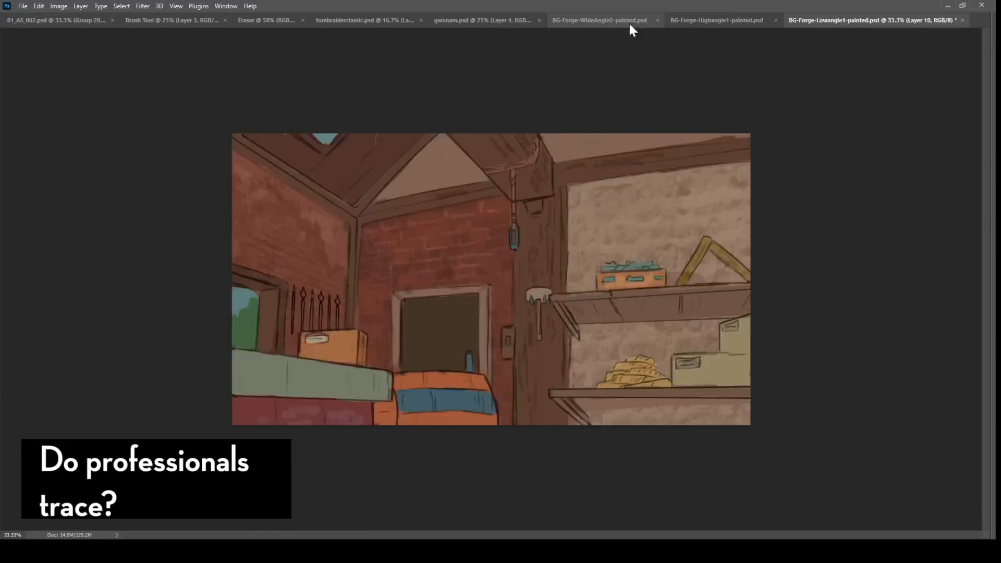
click(598, 20)
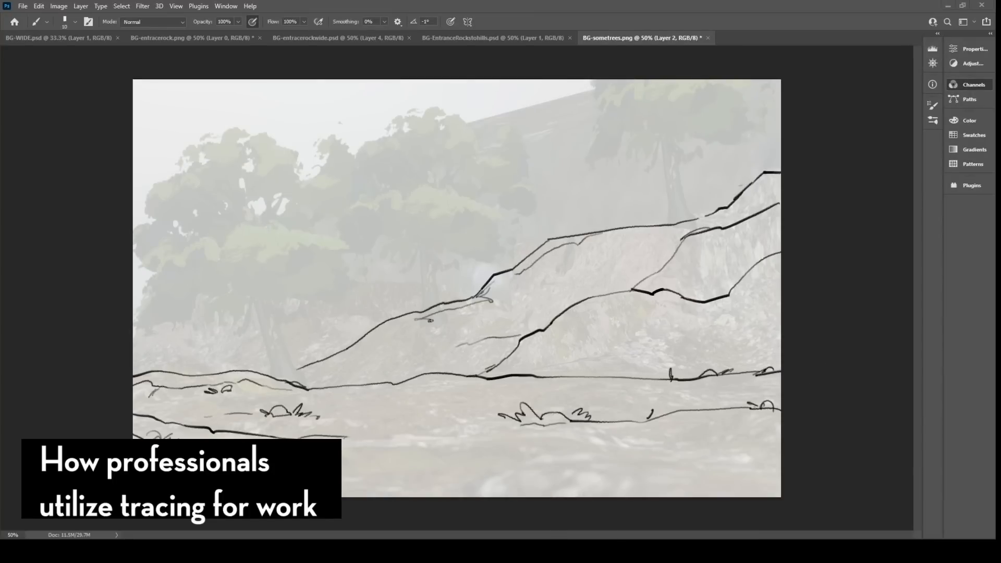
Trace the distant ridge line and another hillside contour on Layer 2.
drag(357, 434, 765, 444)
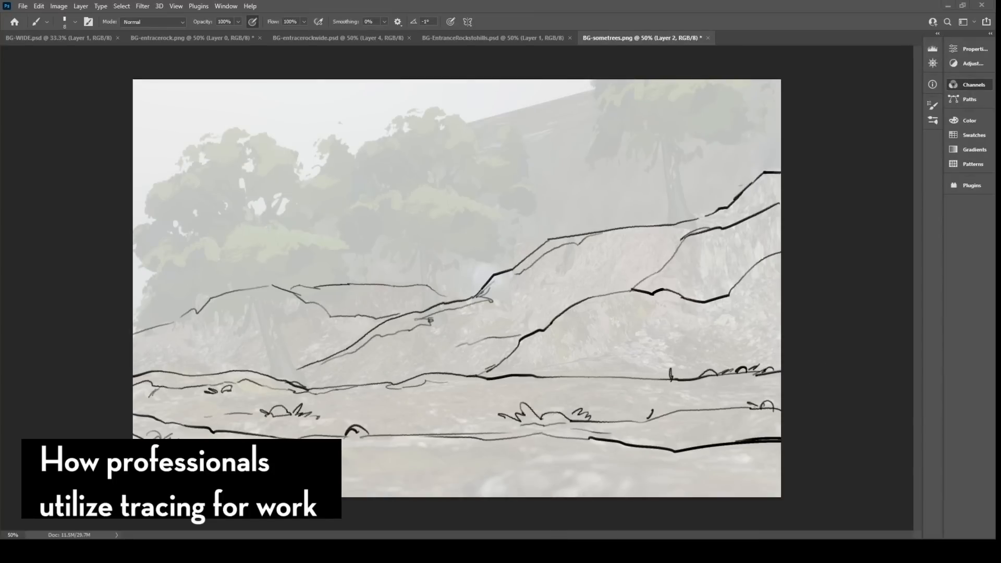
drag(498, 323, 574, 319)
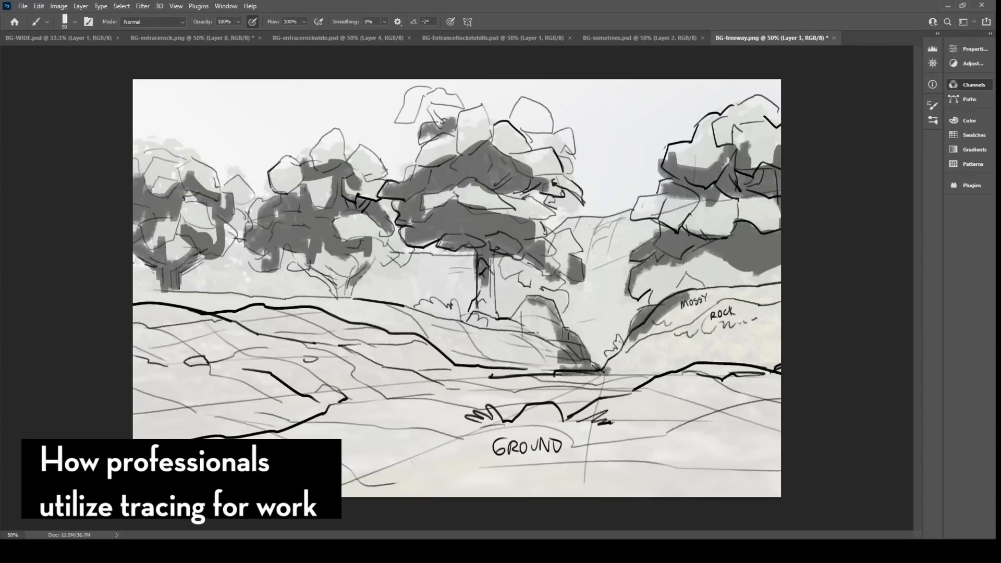
Trace more tree and ground outlines on Layer 3 of BG-treeway.png.
drag(561, 332, 631, 342)
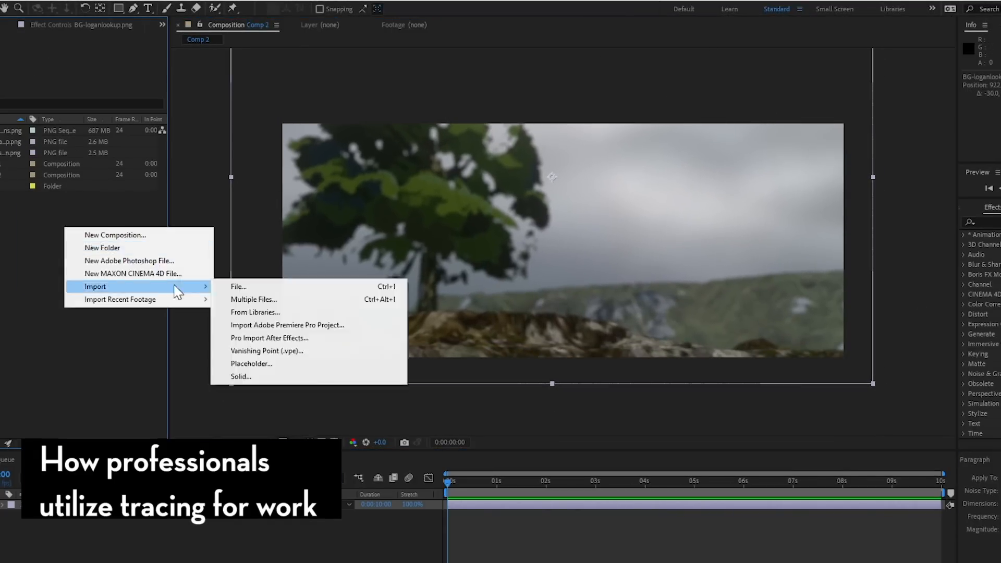
Import the witch PNG image sequence from the traced-frames folder.
click(238, 286)
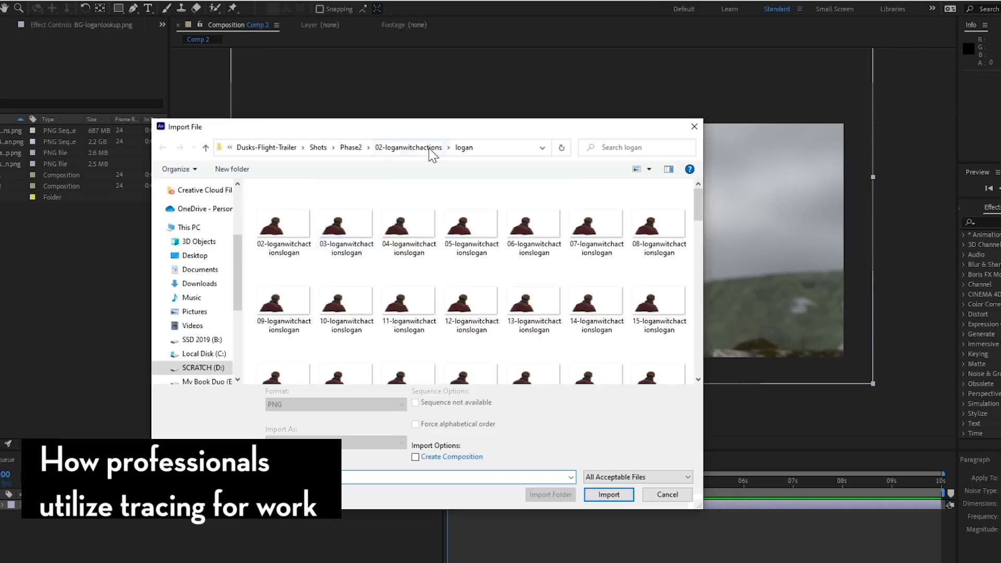
click(609, 494)
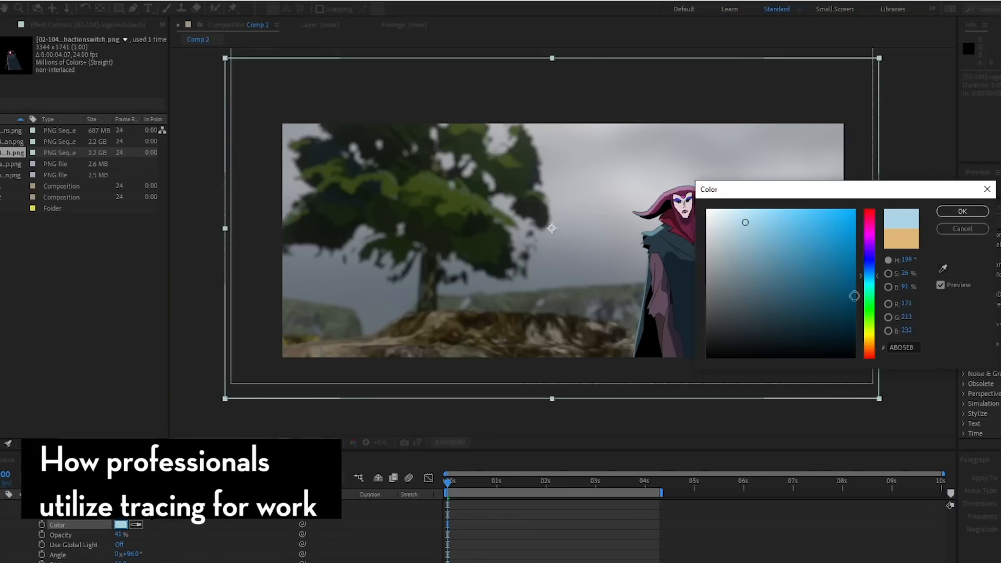
Confirm the pale style colour and lower the witch layer style's opacity.
click(961, 211)
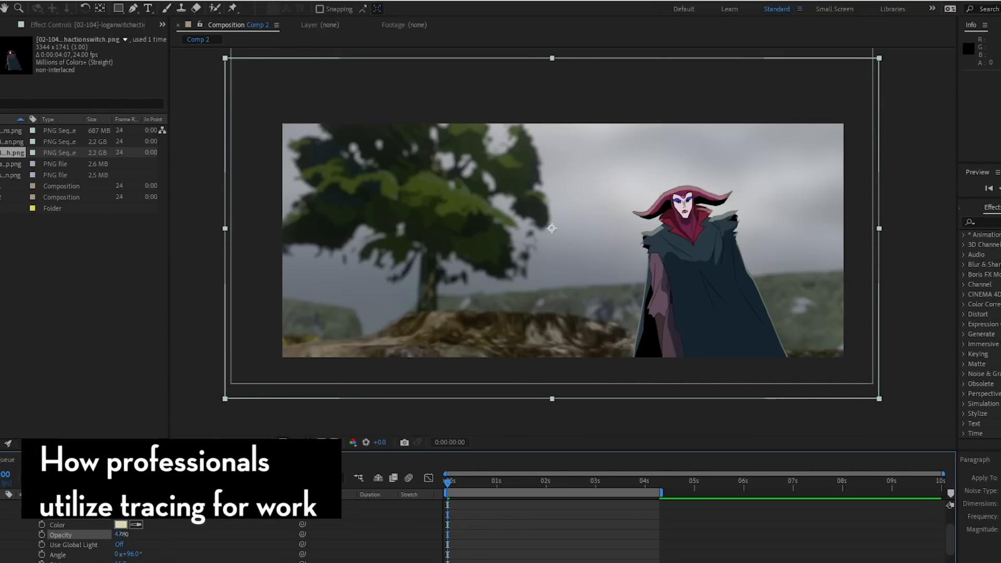
click(119, 524)
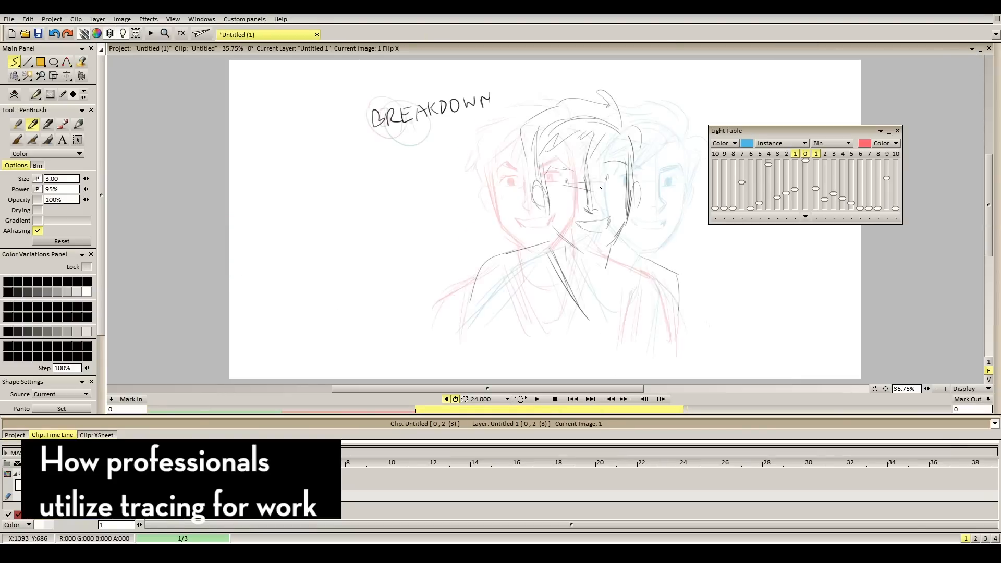
Sketch the boy's head breakdown over the red and blue onion-skinned keys with the PenBrush.
click(610, 399)
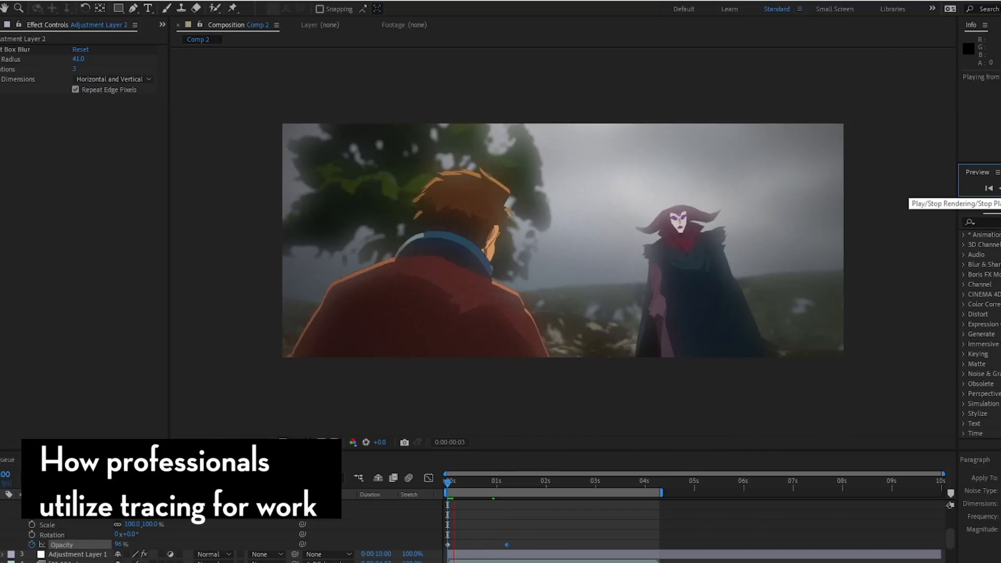
Play back Comp 2's composited boy-facing-witch shot.
click(1000, 204)
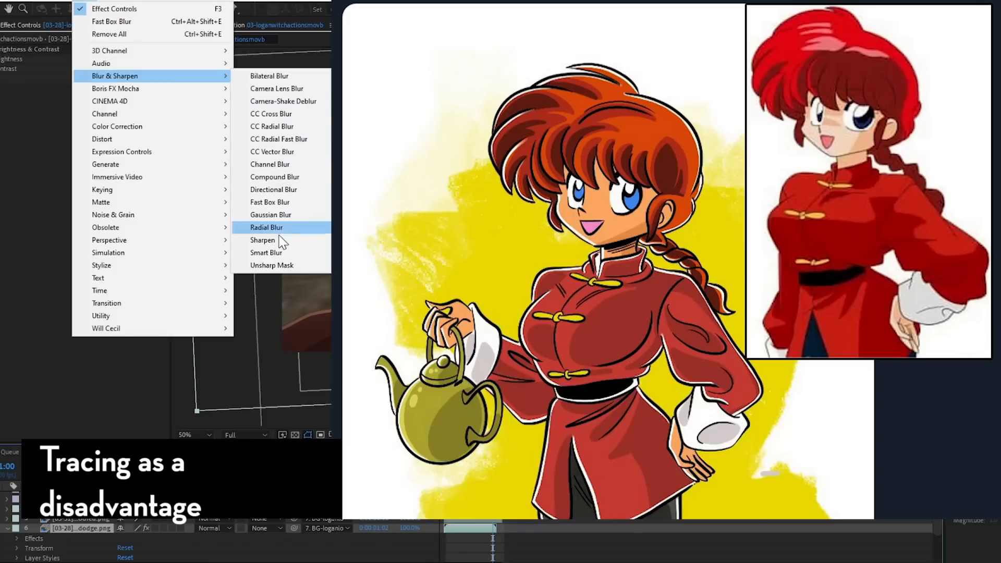
Apply Directional Blur from Blur & Sharpen to the dodging boy layer.
click(272, 190)
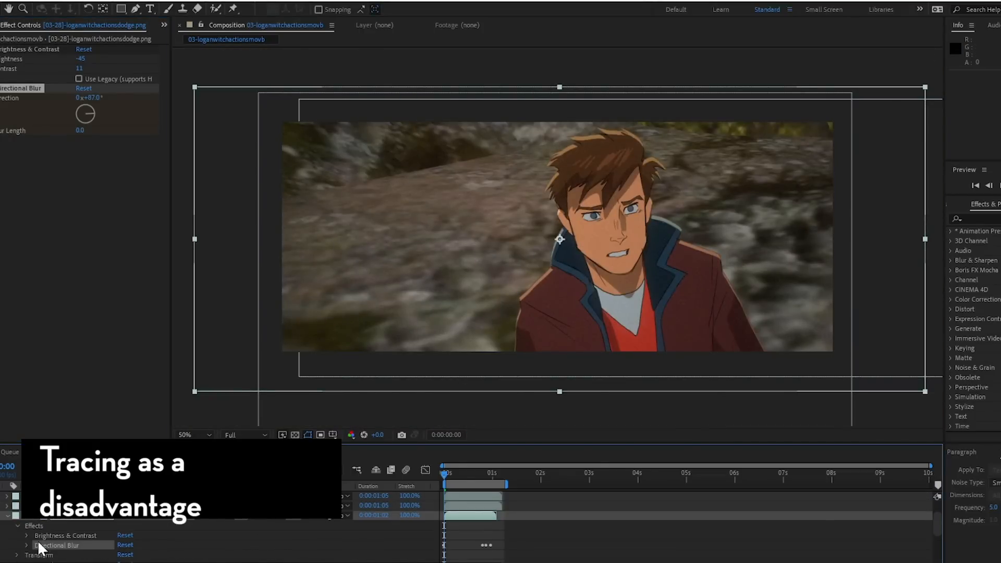
Preview the dodge shot and inspect the adjustment layer's Selective Color and vignette grading.
click(25, 545)
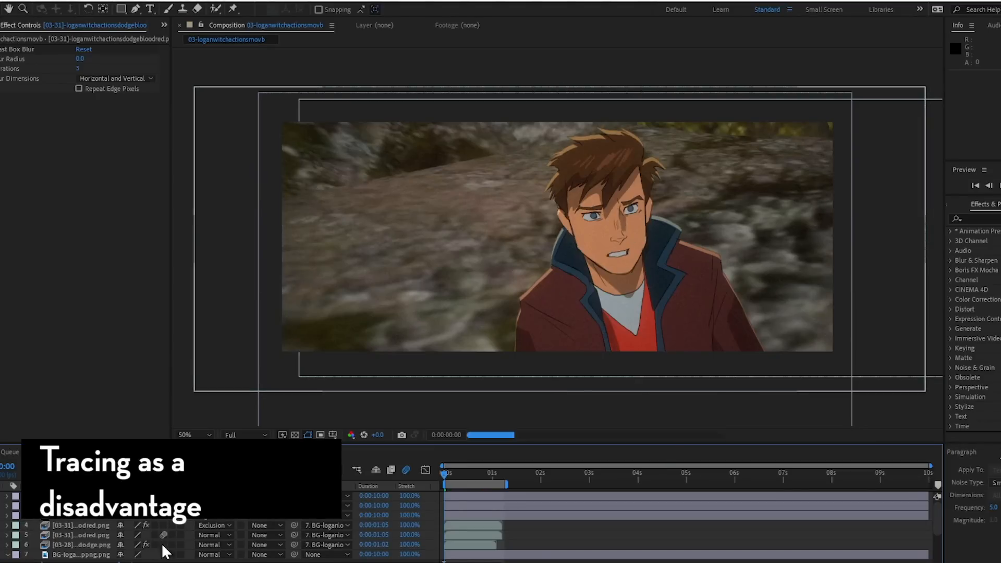
key(Space)
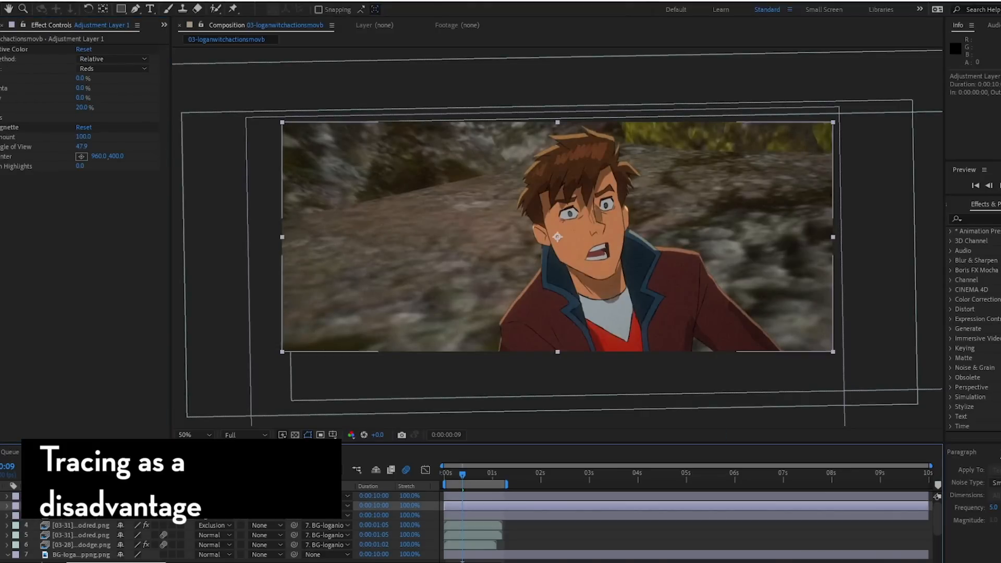
click(1000, 200)
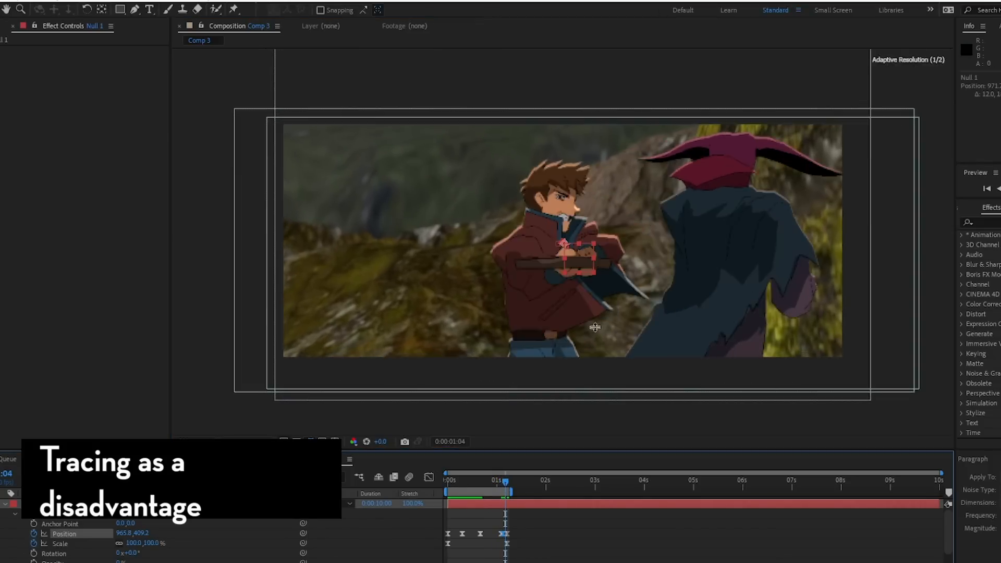
Reposition Null 1 to move the fight layers and resize the boy's swinging-attack layer.
drag(504, 479, 446, 479)
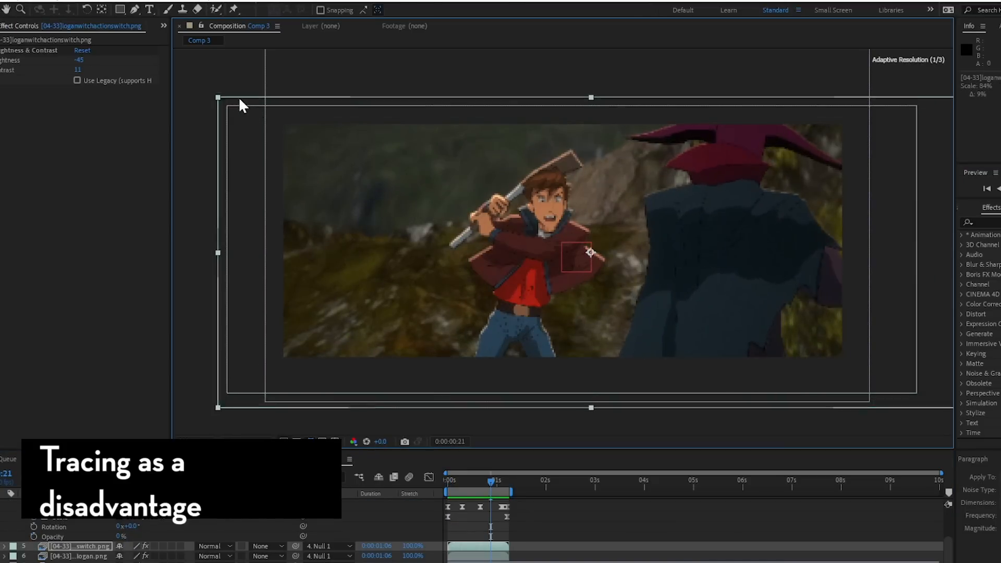
drag(495, 491, 447, 492)
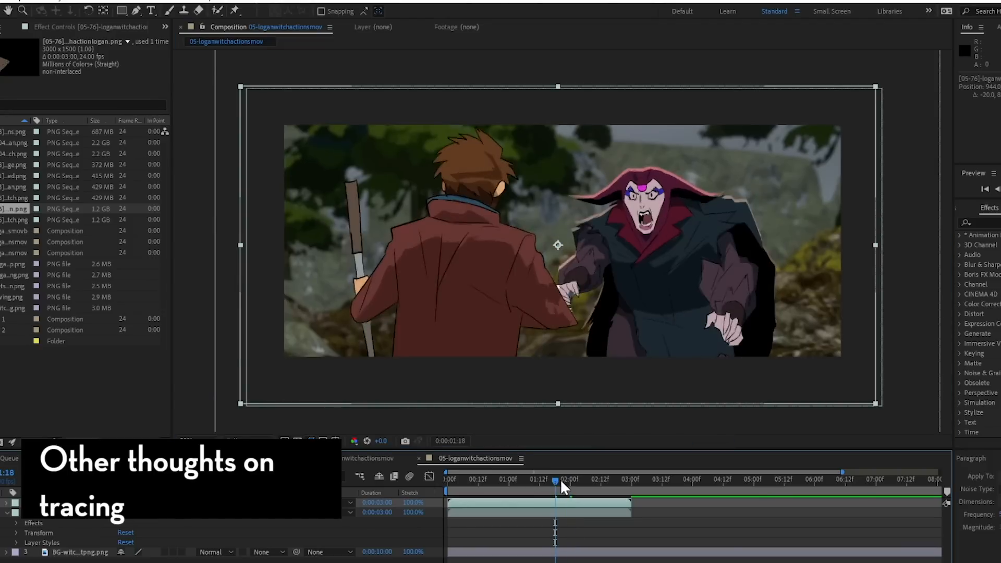
Scrub the fight animation around 1 second 18 frames and ease the null's keyframe out.
click(446, 479)
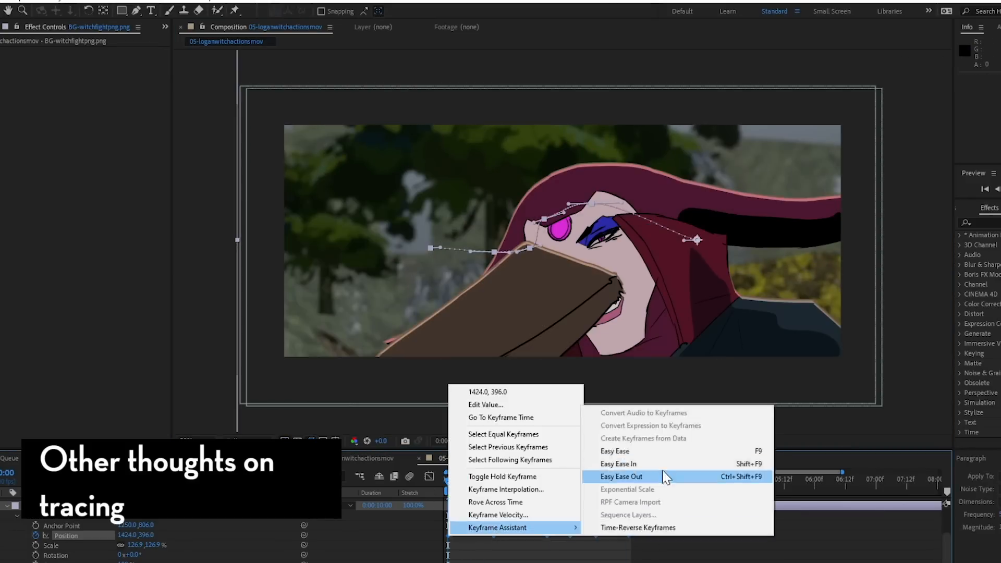
click(621, 477)
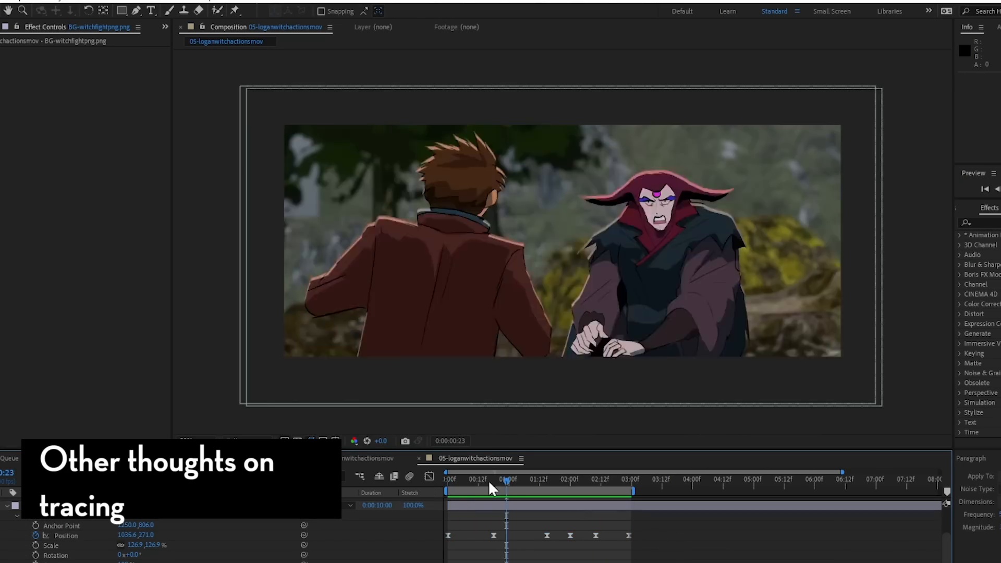
click(614, 492)
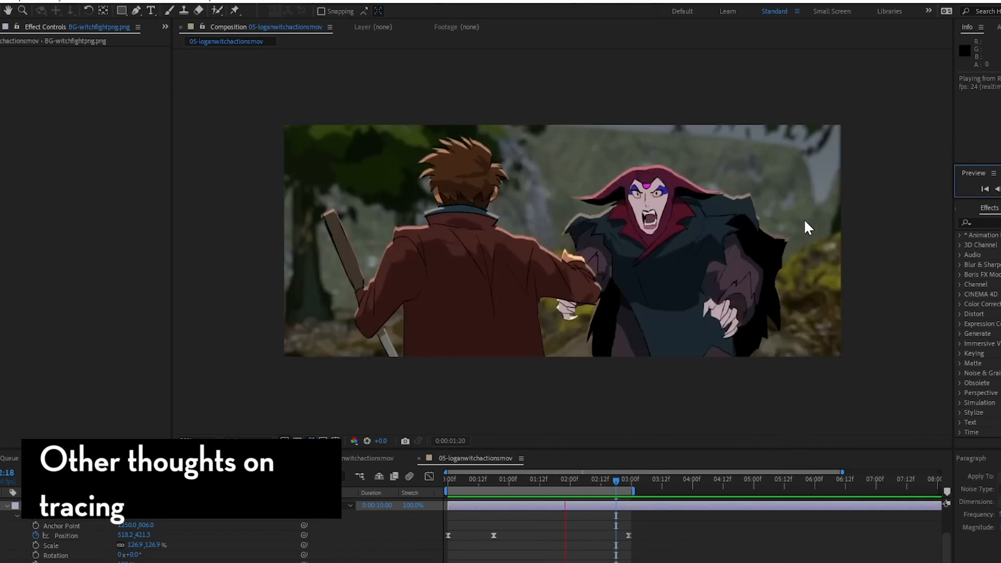
click(532, 485)
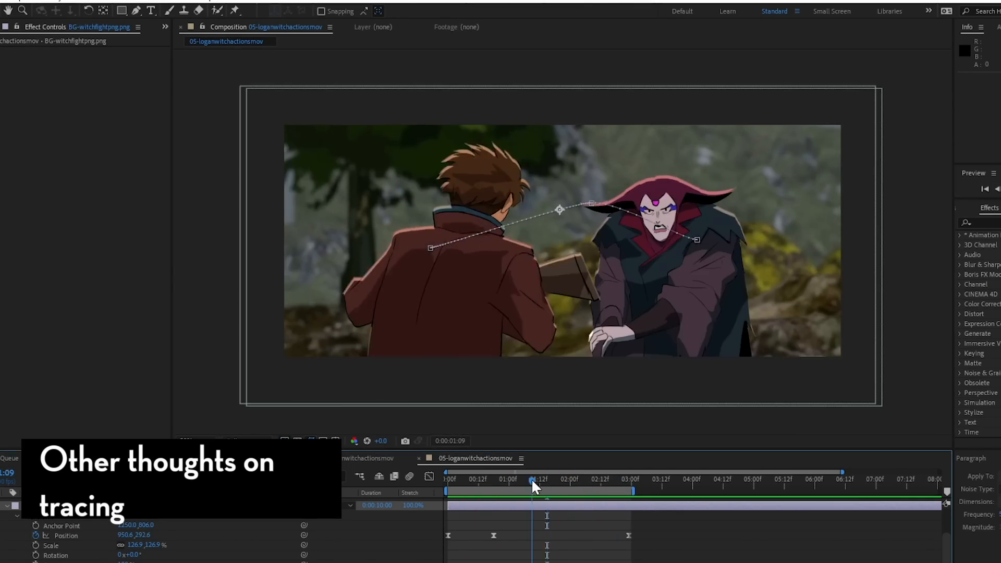
drag(533, 478, 594, 478)
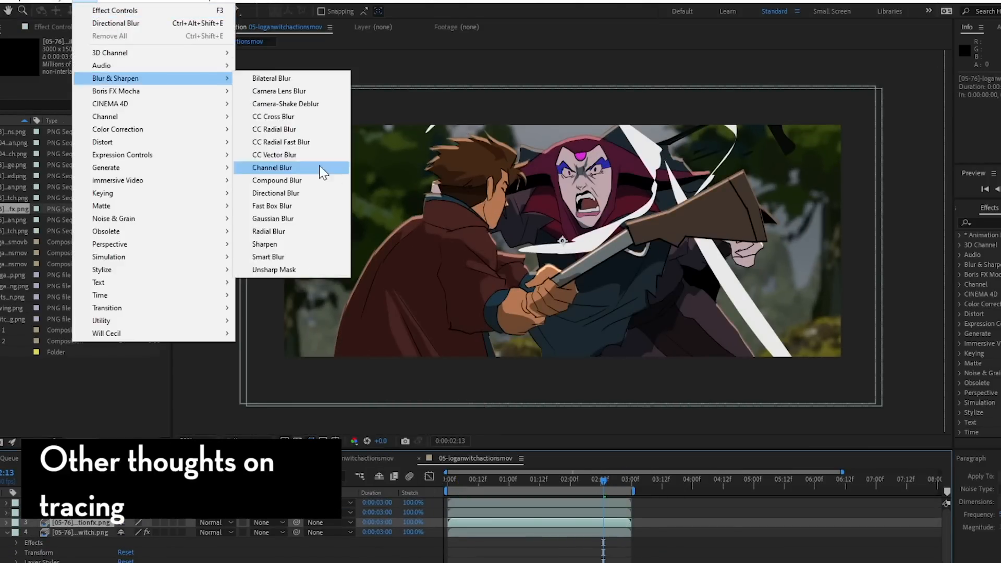
Choose Channel Blur from the Blur & Sharpen effects for the selected layer.
click(271, 206)
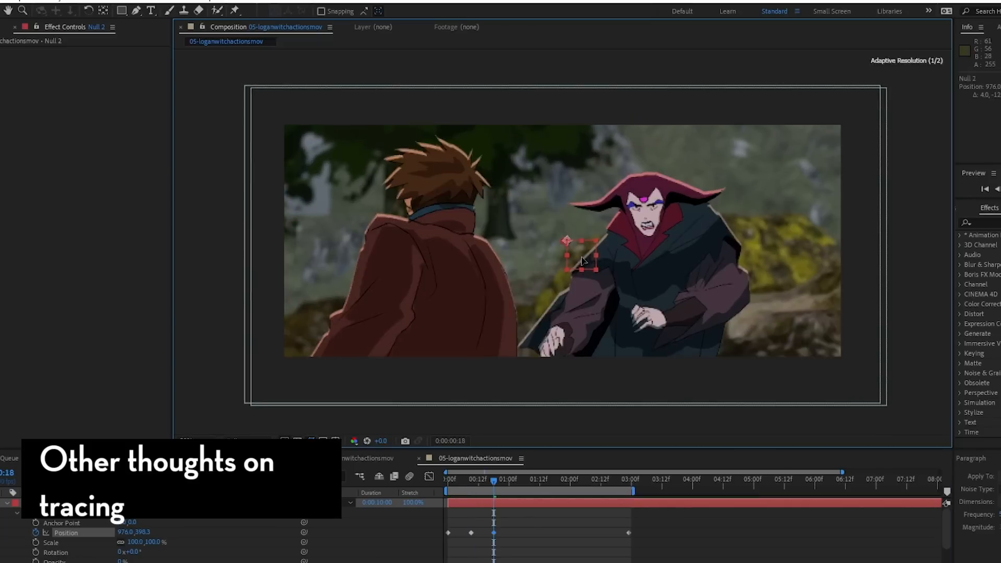
Step between later frames and the shot's start while adding Null 2 scale keyframes (107.1%).
click(605, 478)
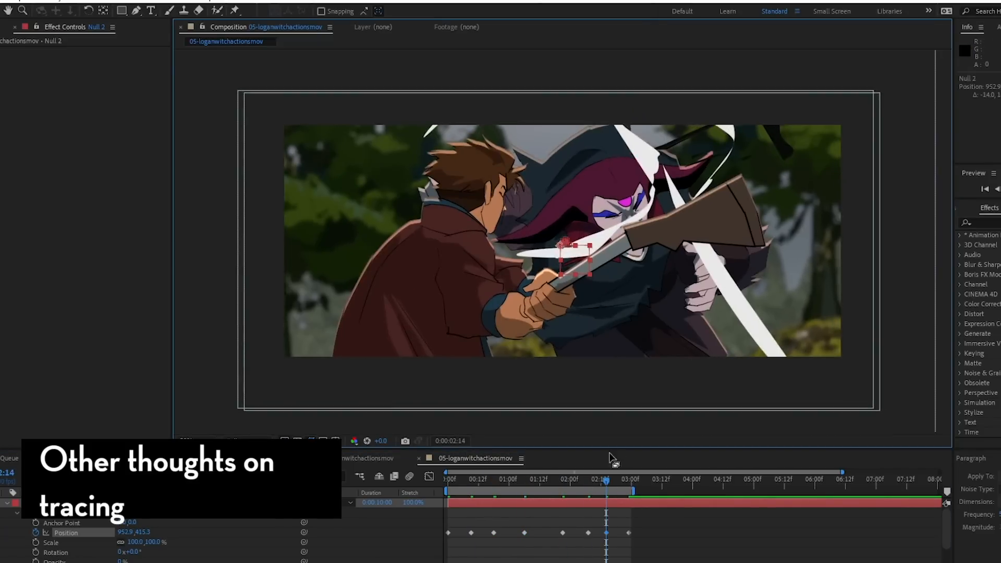
click(446, 479)
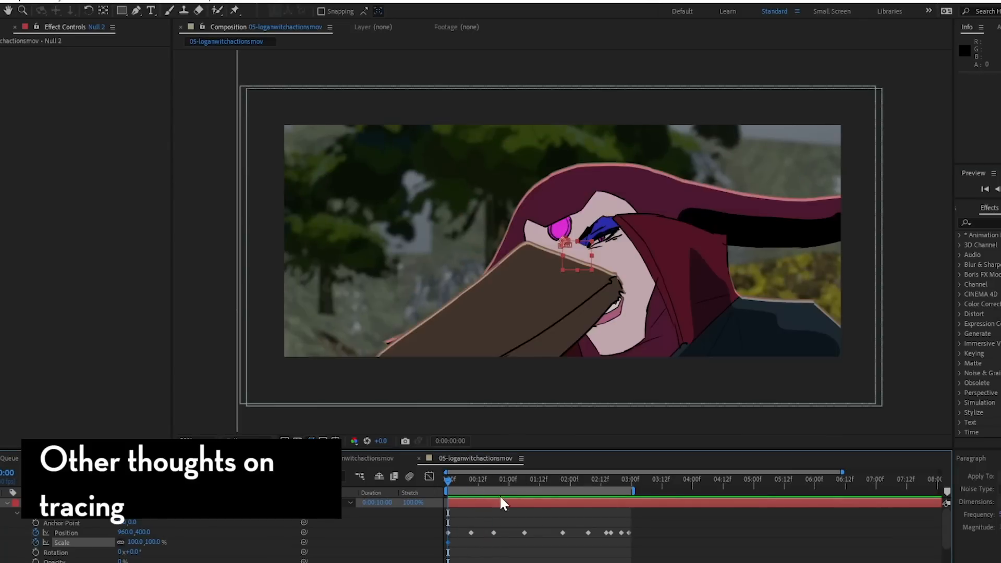
click(569, 486)
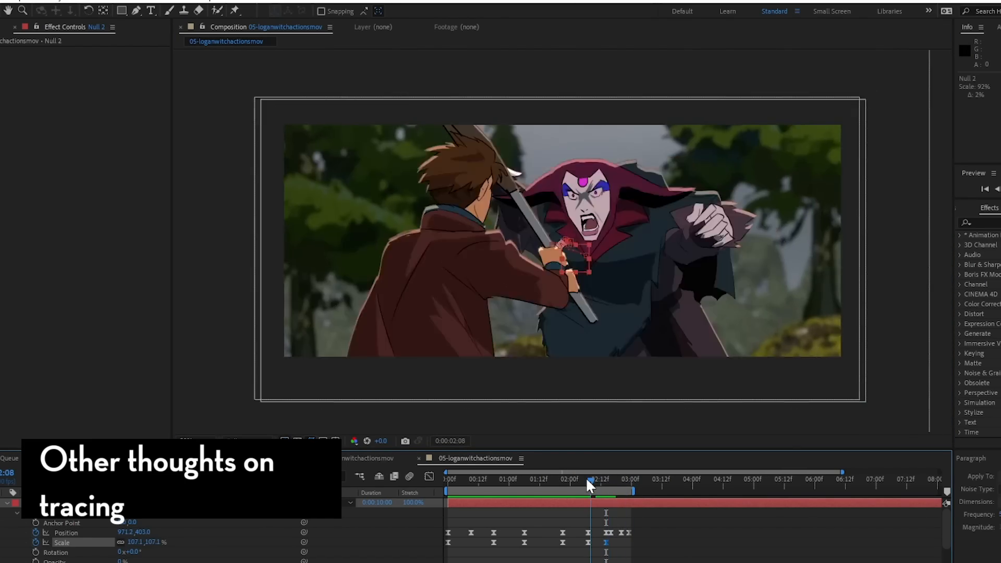
Scrub through Null 2's camera push-in to check the refined keyframes.
drag(589, 479, 567, 478)
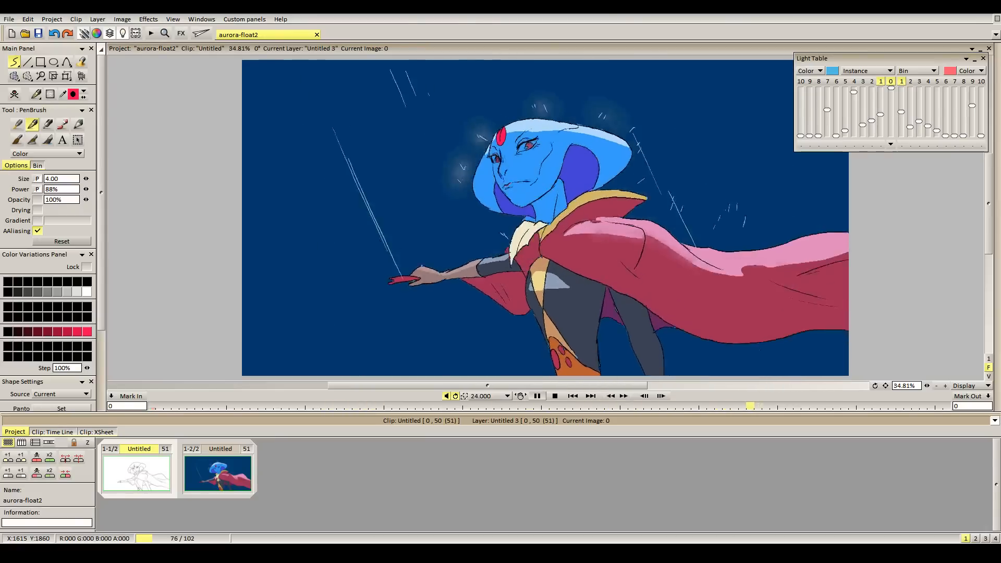
Go from the Aya-antigravity tab to wozniac-push and show the spaceship clip's Time Line.
click(269, 35)
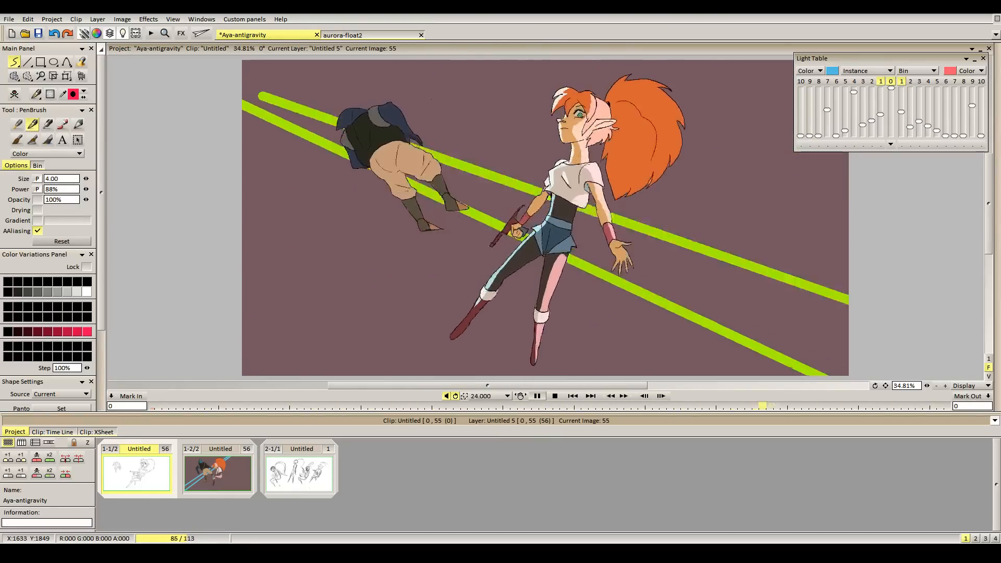
click(470, 35)
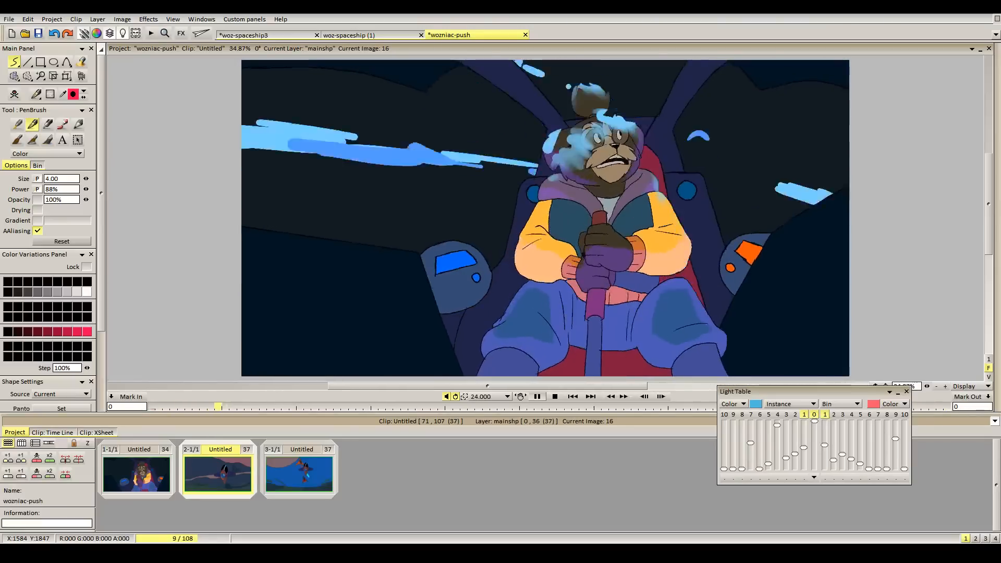
click(575, 405)
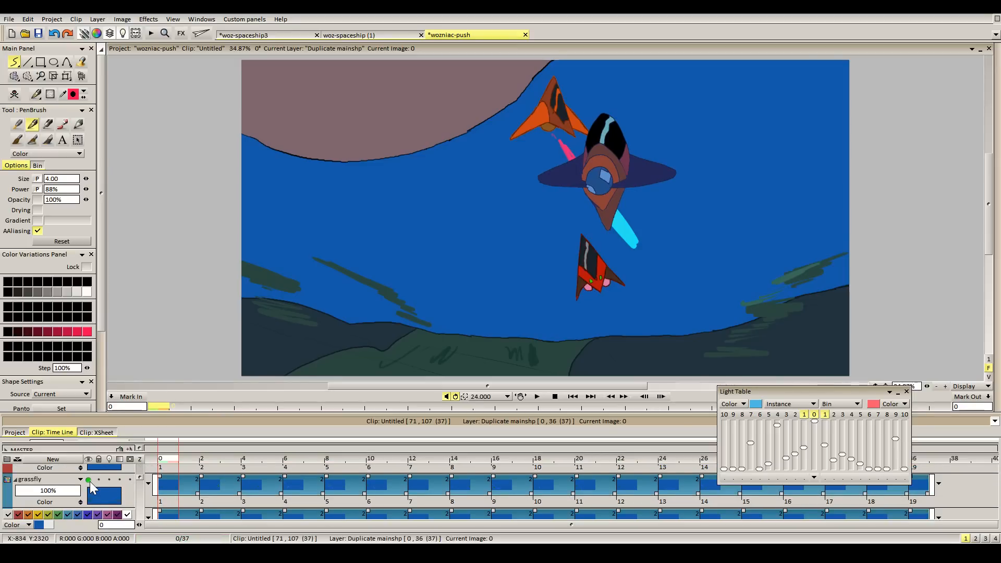
Leave the TVPaint spaceship project for the store's 2D animation course listing.
right_click(29, 479)
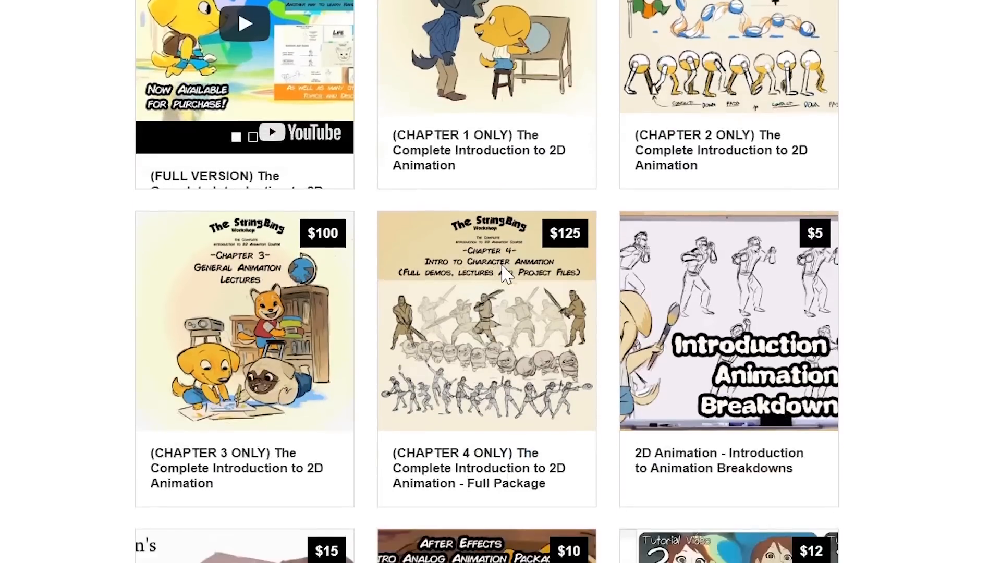
Open the product details for the Chapter 3 Only 2D animation course.
click(243, 324)
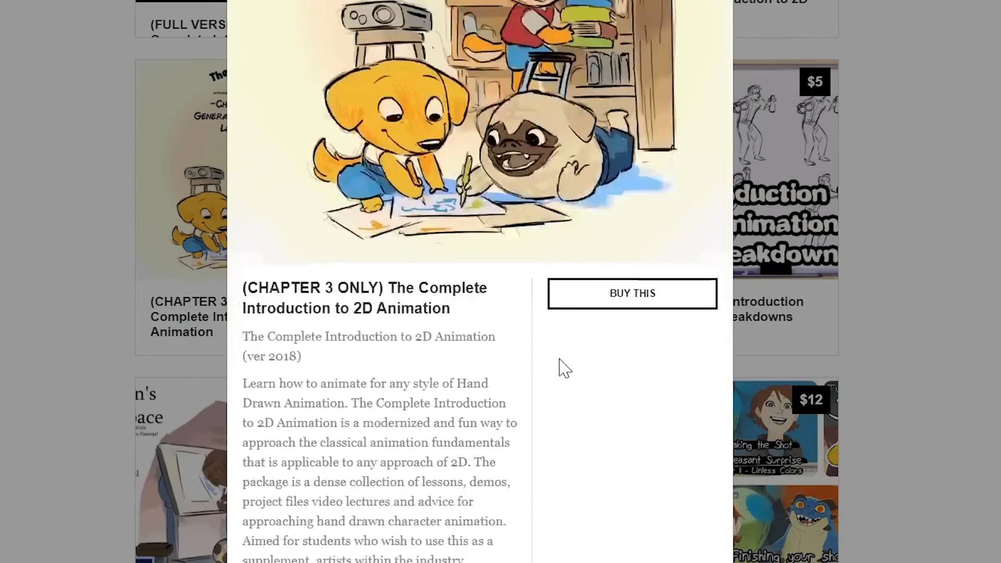